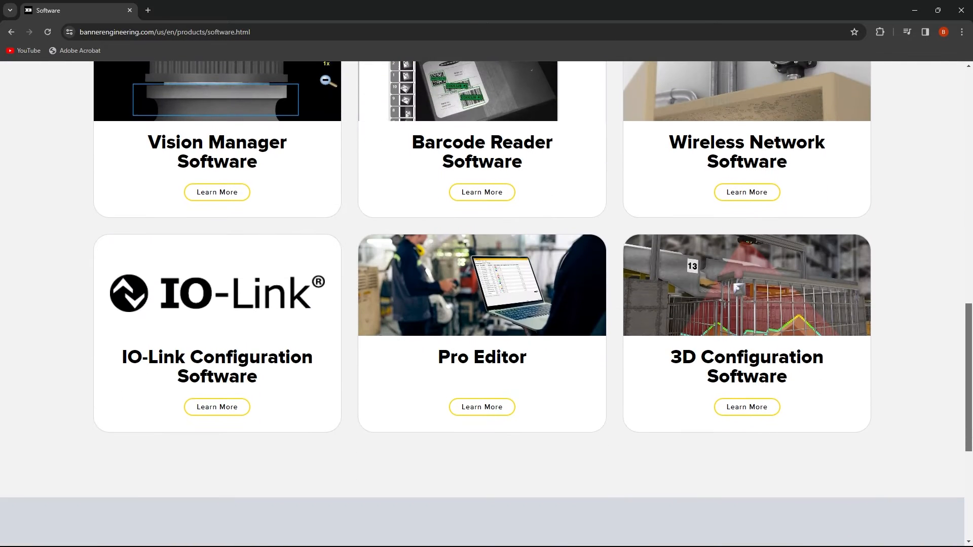
# Expand the Port1 Configuration parameter group to show its Discrete1 and Discrete2 settings.
pyautogui.click(216, 407)
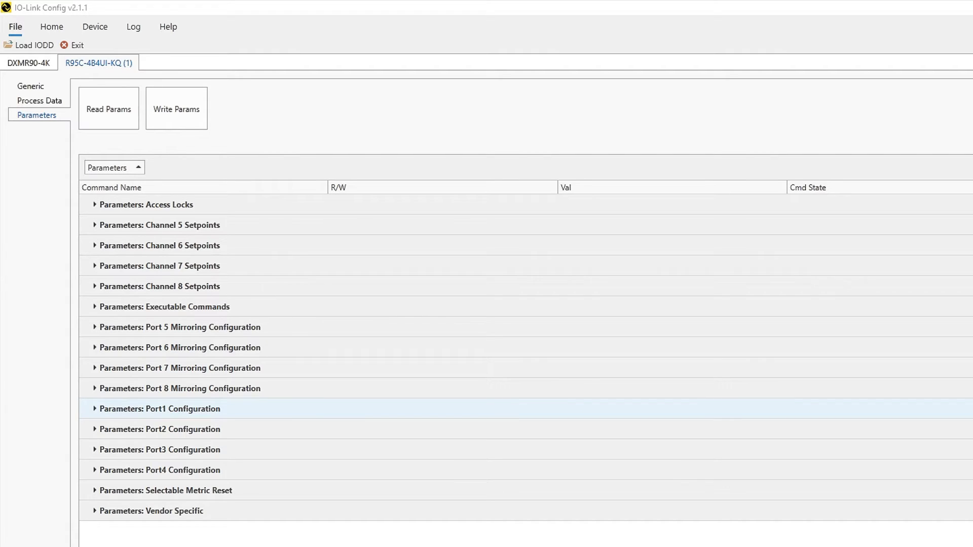
pyautogui.click(109, 108)
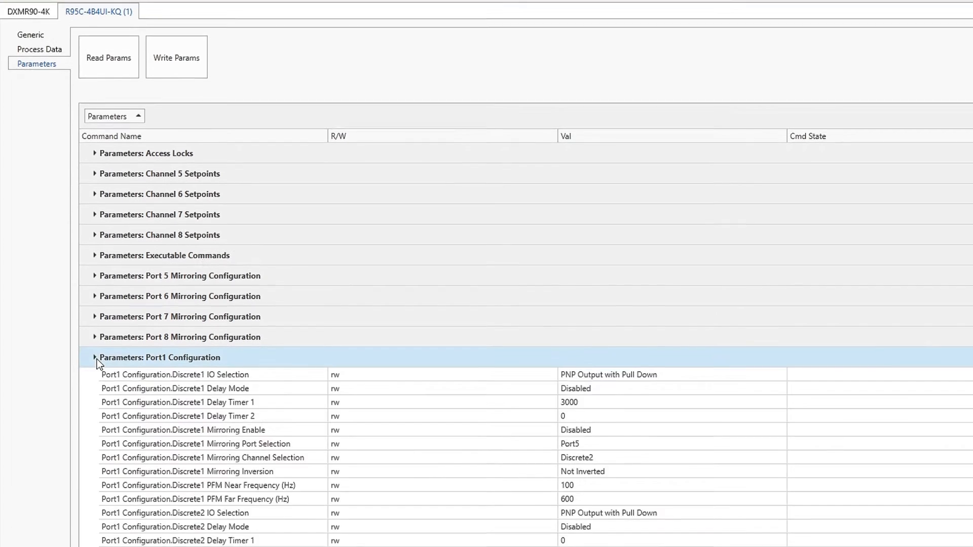
# Enable Discrete2 mirroring from Port5, selecting Discrete2 as the mirroring channel.
pyautogui.scroll(-3)
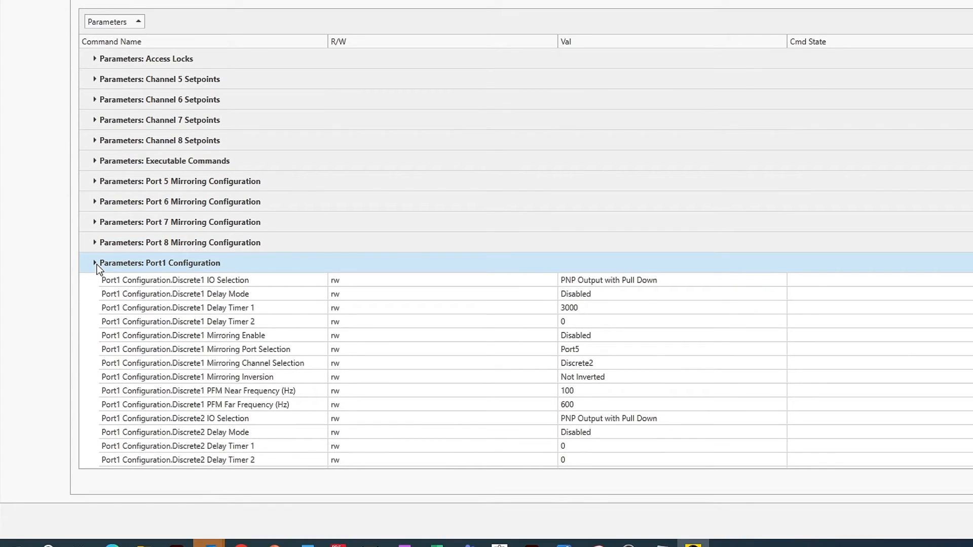
pyautogui.click(774, 351)
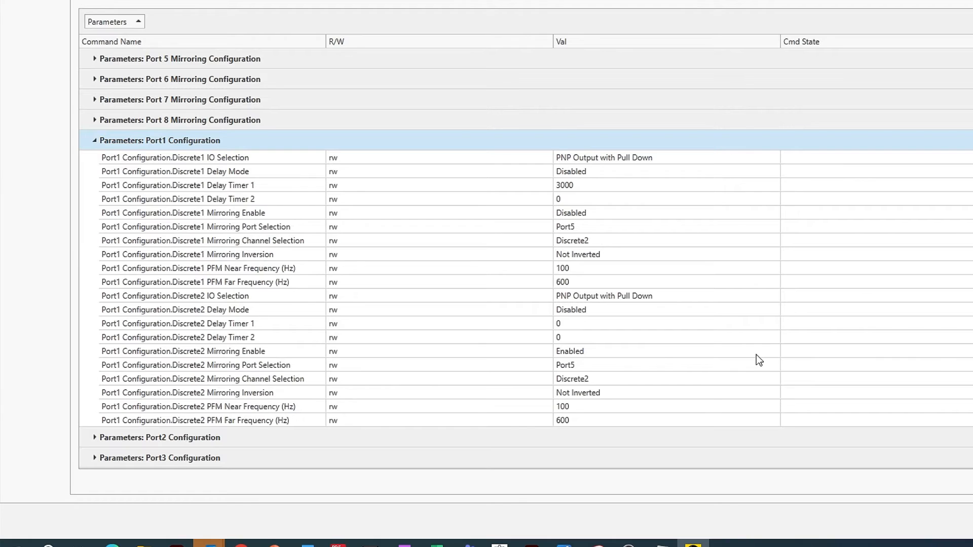
pyautogui.click(774, 379)
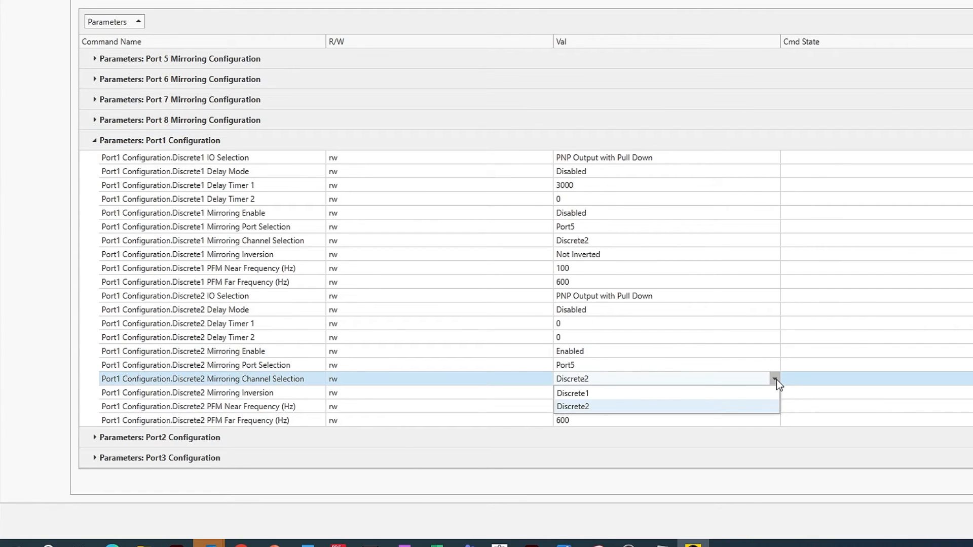